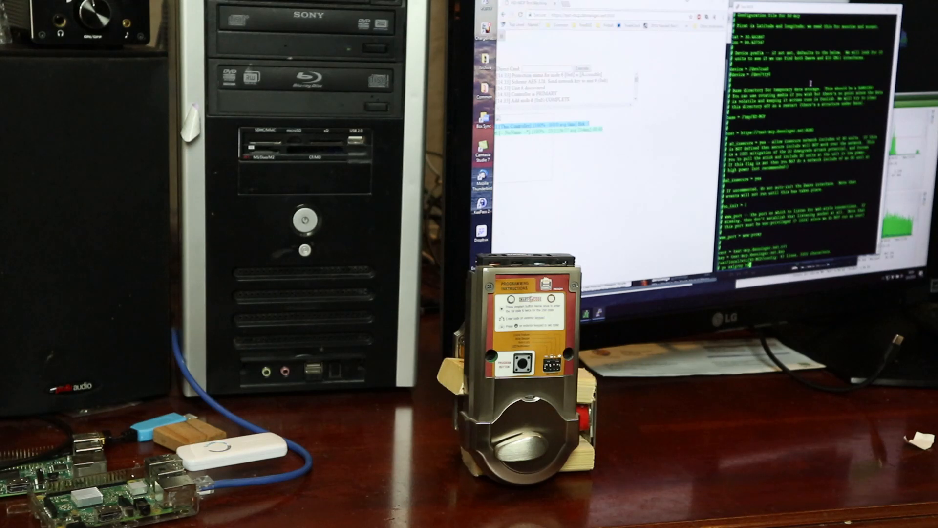
scroll(down, 3)
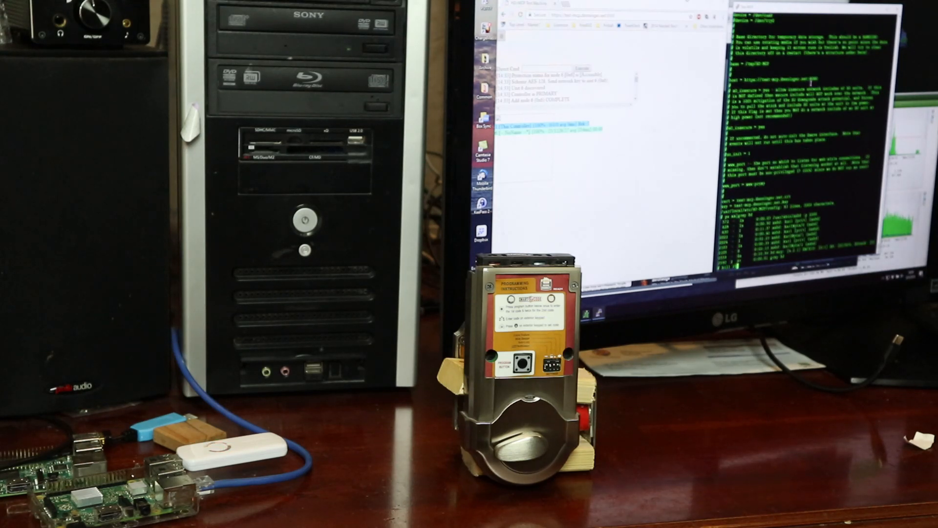